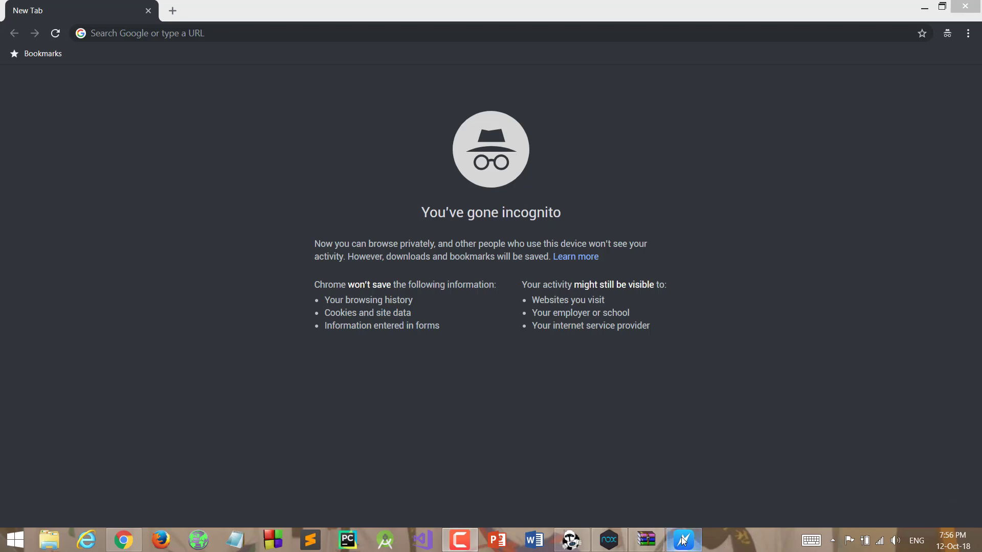
Have NaturalReader read its welcome document aloud, then stop the reading.
click(682, 540)
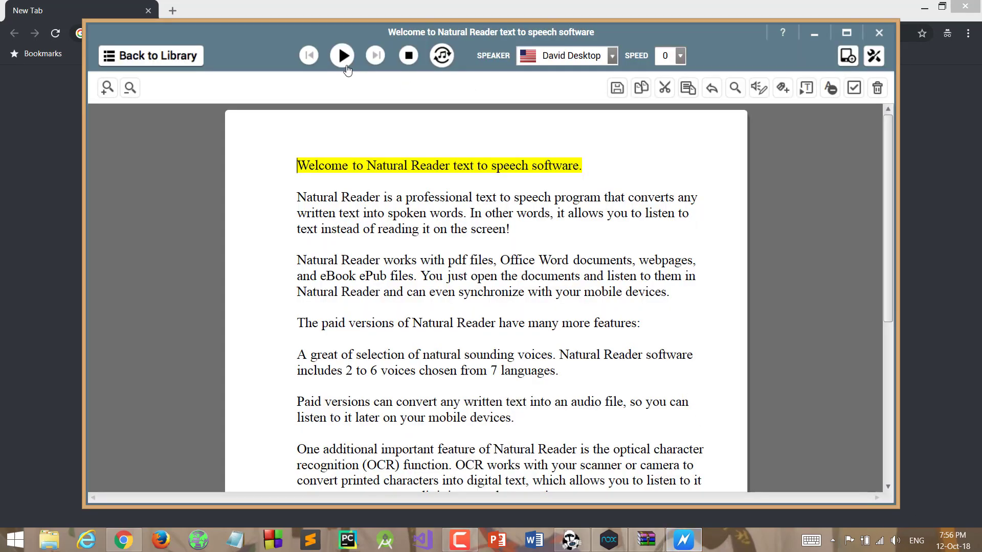
click(342, 56)
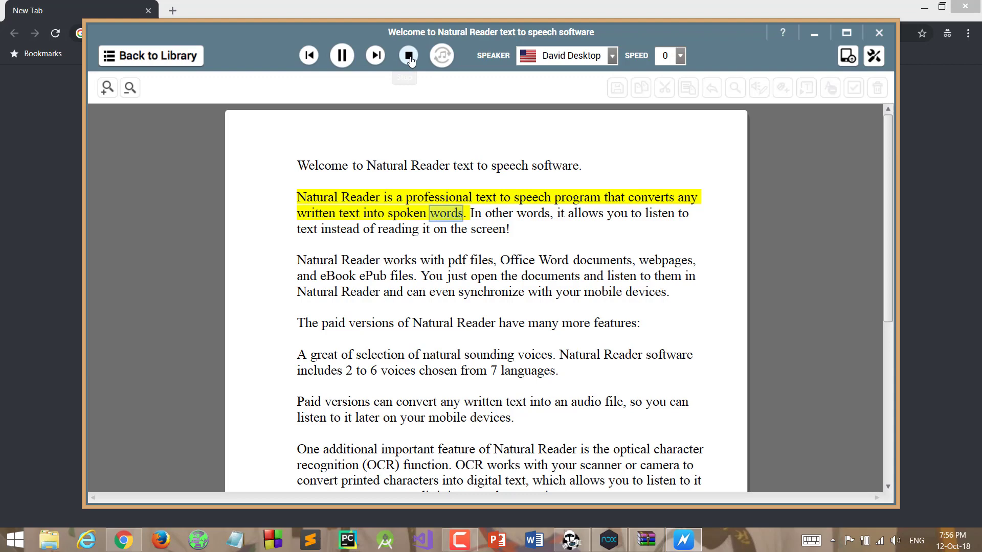
click(407, 56)
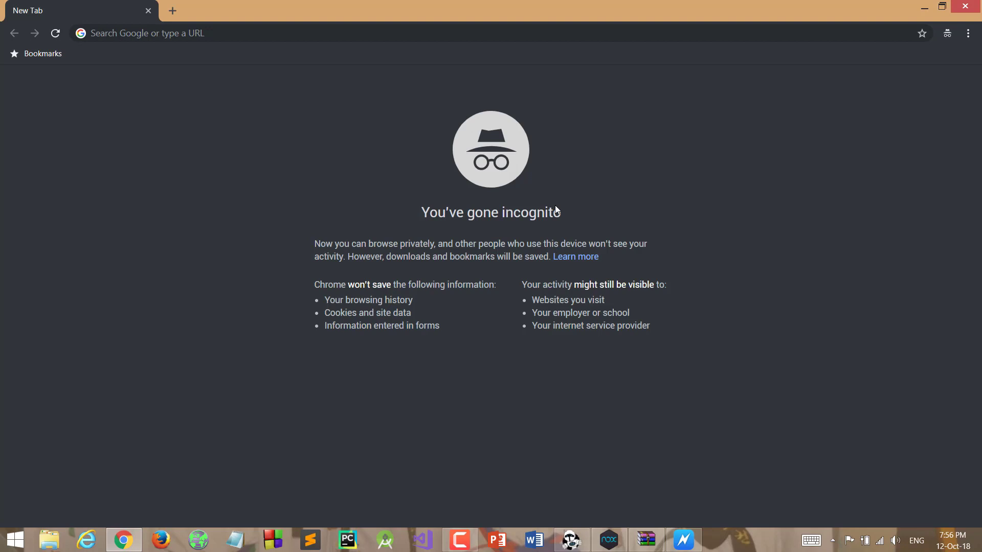
mouse_move(704, 548)
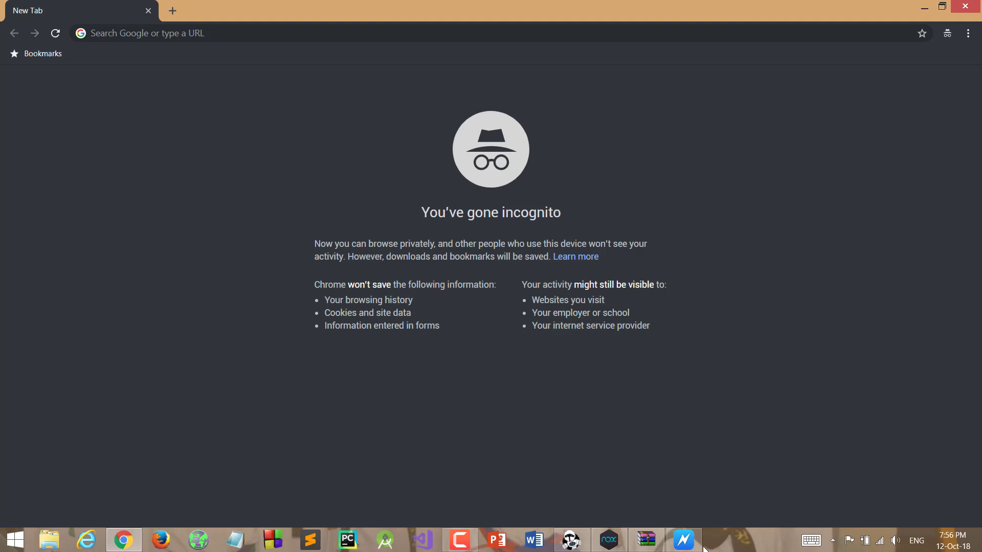
mouse_move(774, 316)
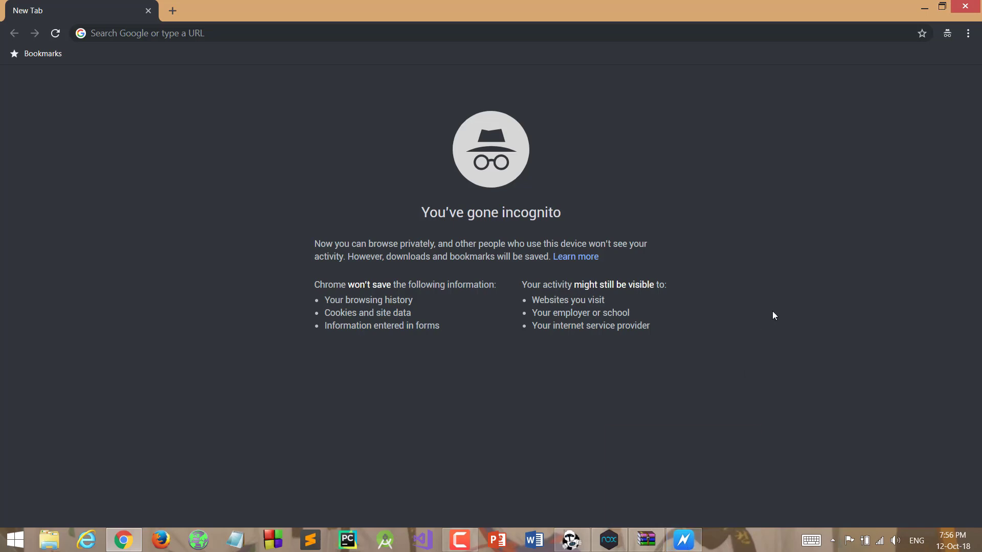
mouse_move(274, 225)
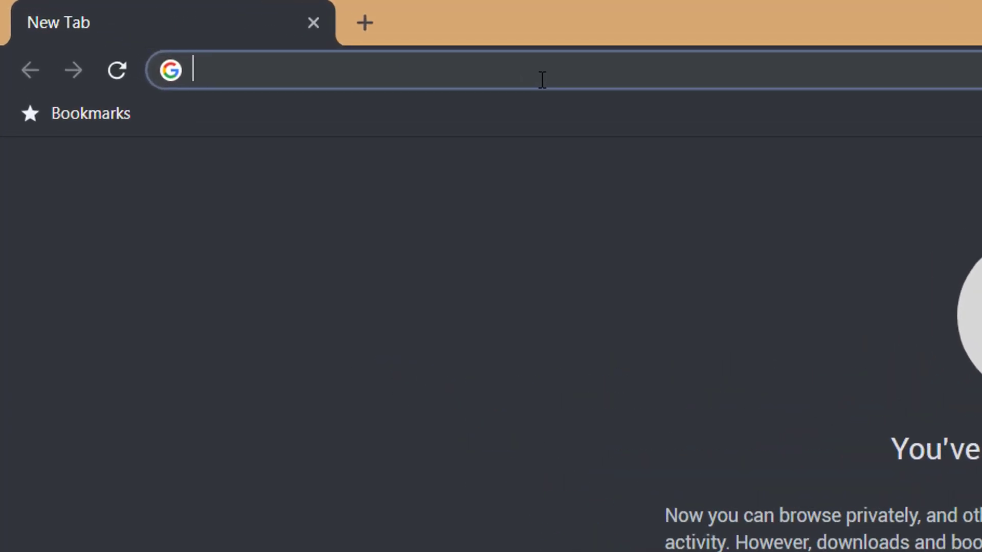
text(https://mega.nz/#!GktB0AiZ!bUJ_CftF25MASDJubscYovzm3OEXWnXx2UaBaEUj_Rc)
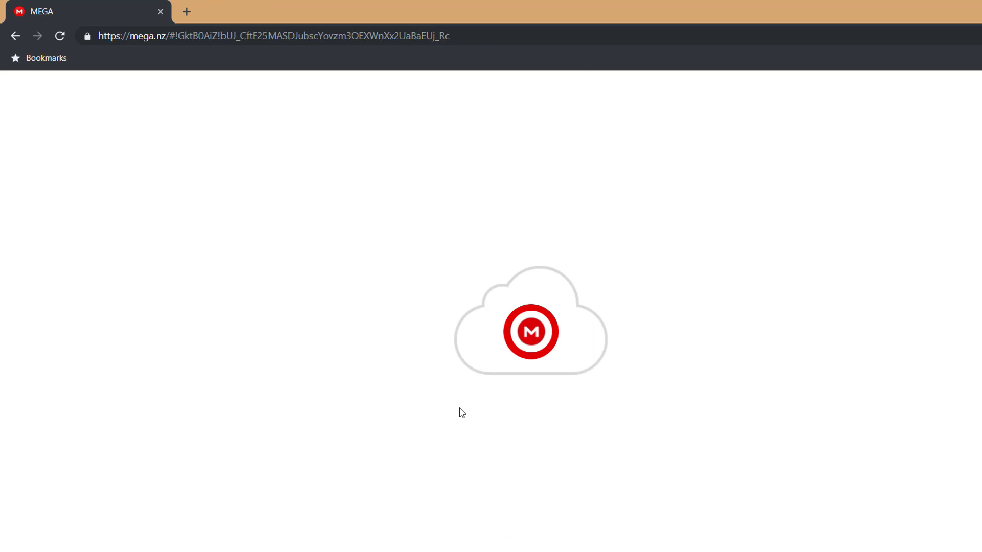
mouse_move(743, 532)
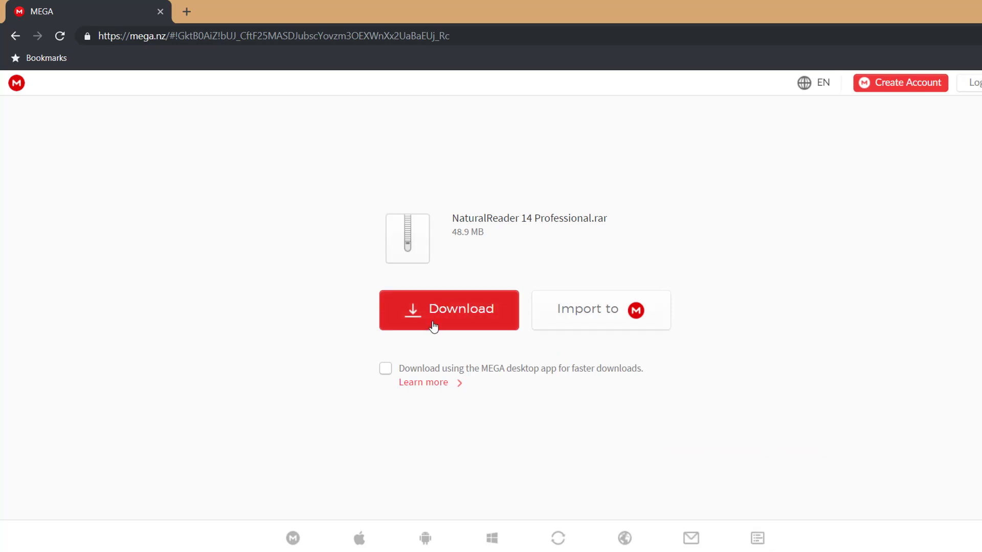
Download the NaturalReader 14 Professional archive from the MEGA page.
click(449, 309)
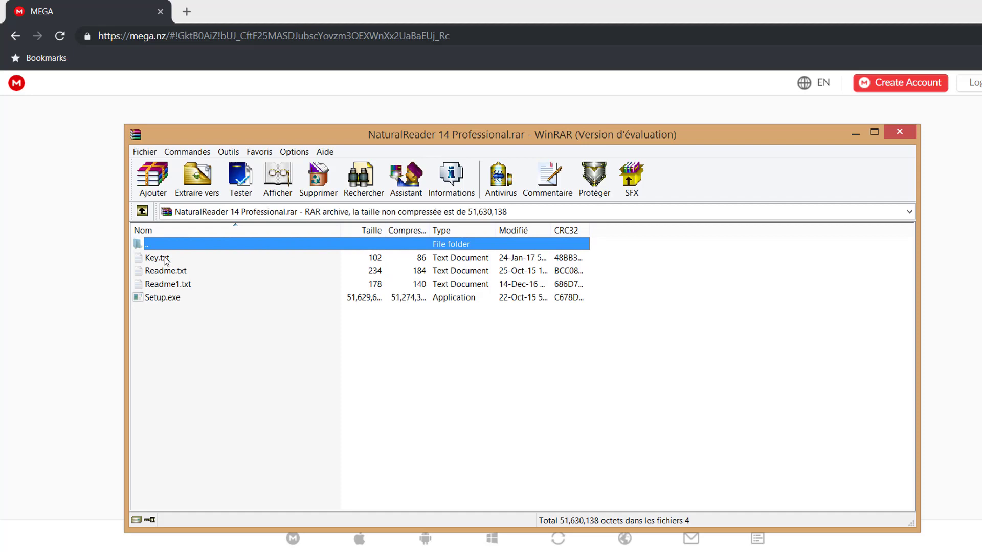
View Key.txt's serial keys and Readme.txt's install steps from the archive in Notepad.
double_click(157, 258)
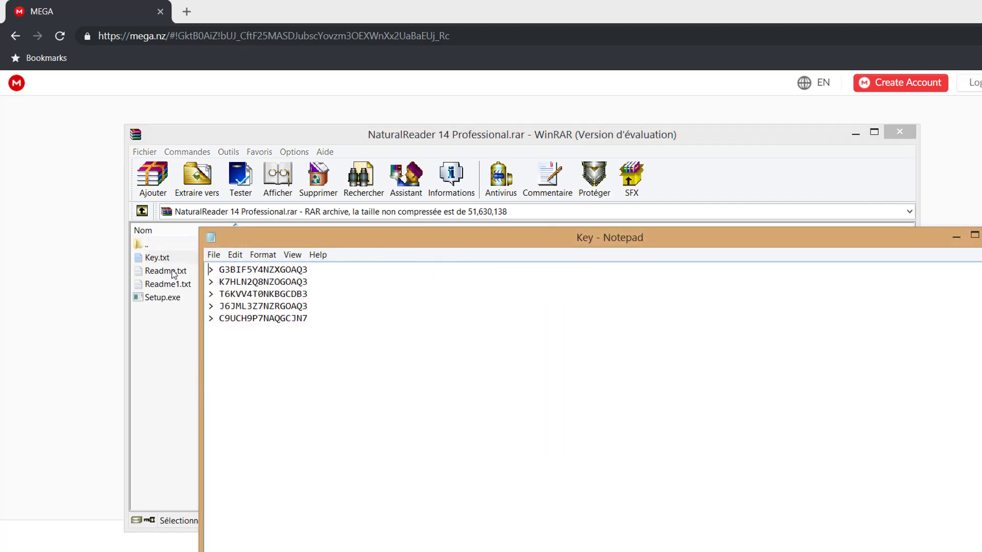
double_click(167, 271)
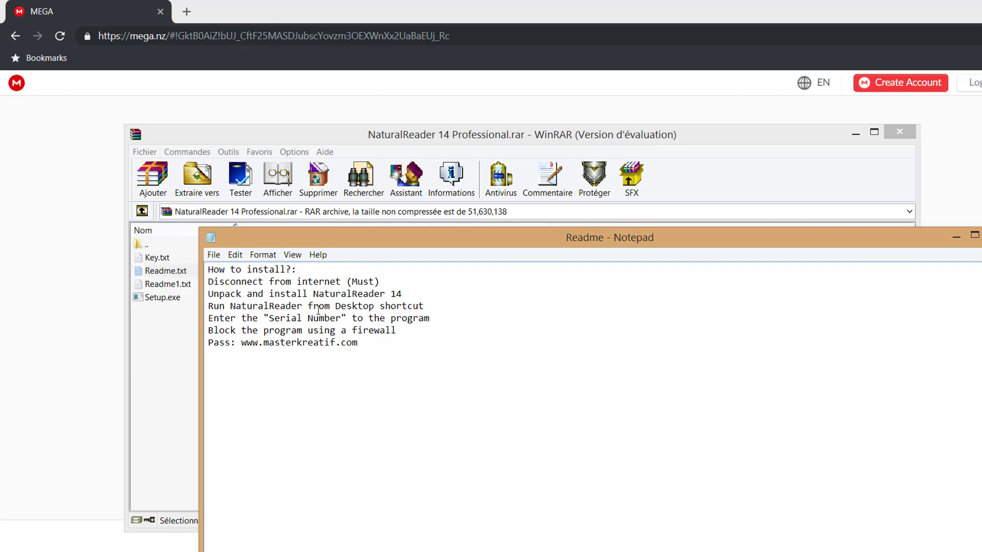
drag(303, 331, 358, 343)
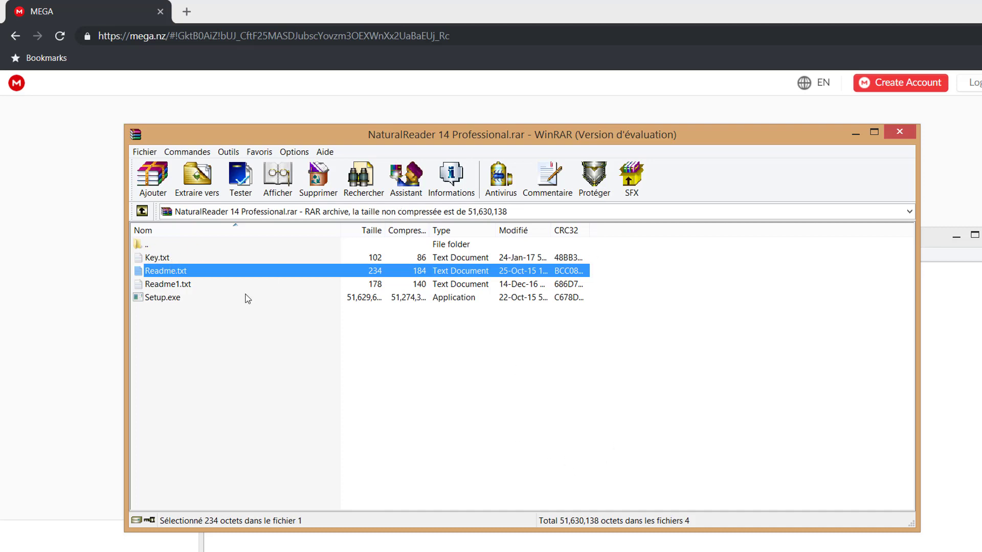
double_click(158, 258)
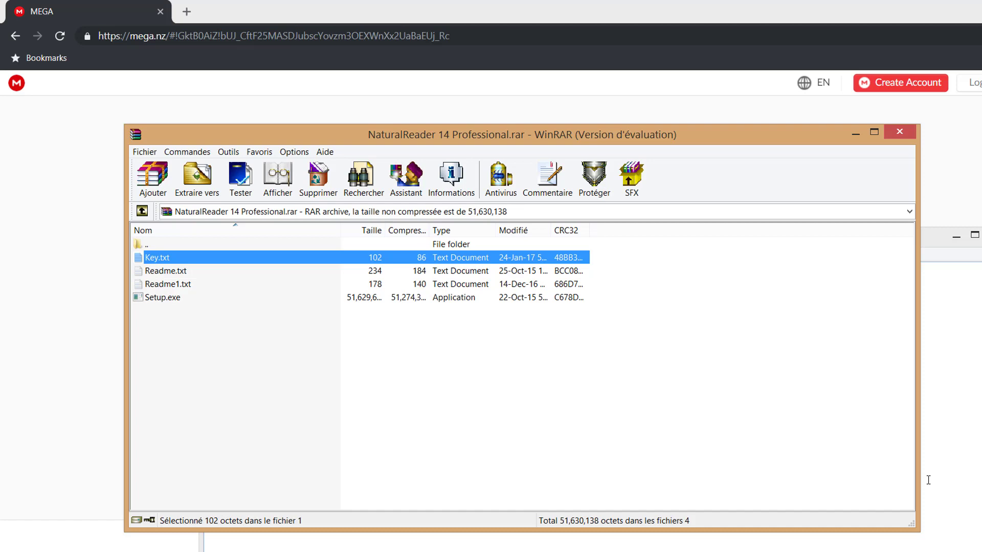
mouse_move(763, 376)
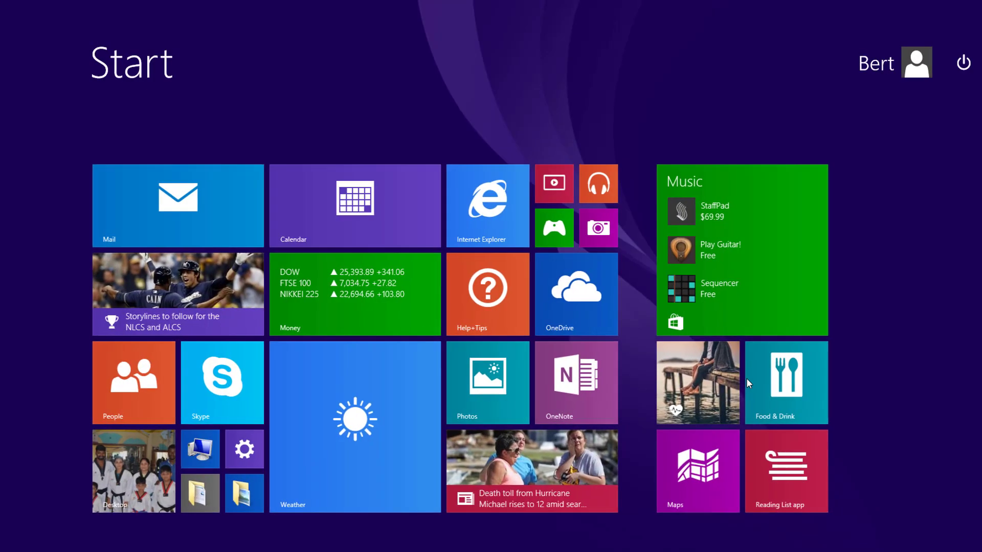
Search 'frewall' on the Start screen to reach the firewall Allowed apps list.
text(frewall)
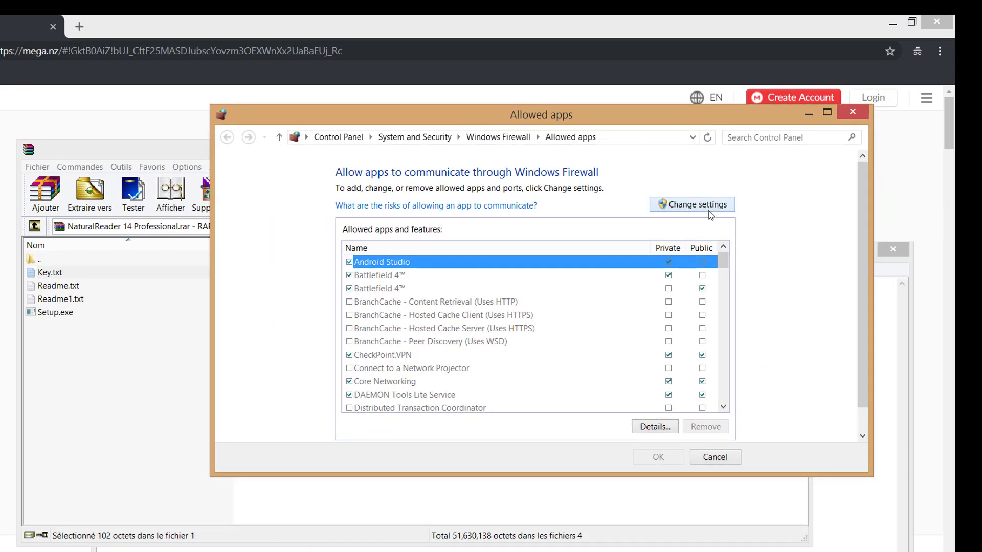
Unlock the allowed apps list, uncheck the NR14 entry and confirm with OK.
click(692, 205)
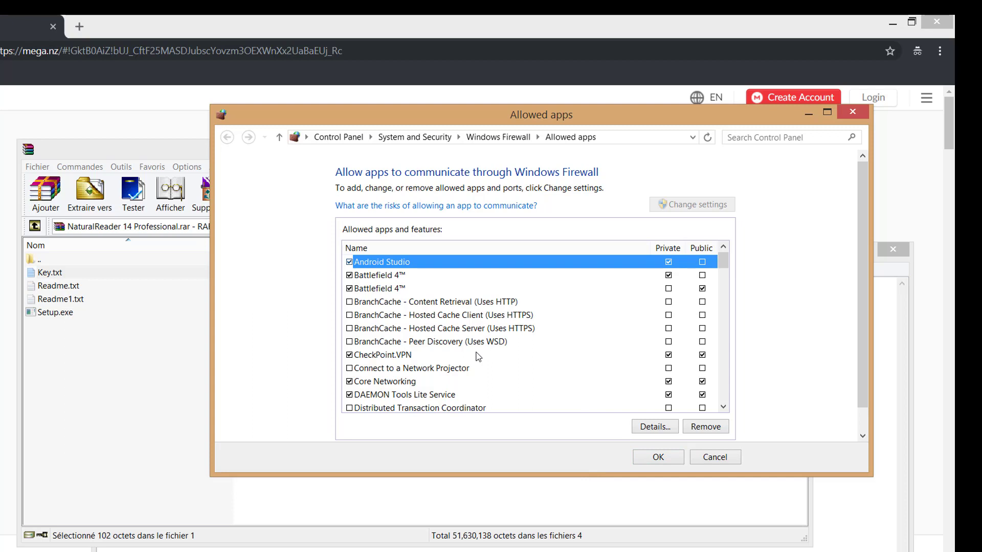
scroll(down, 3)
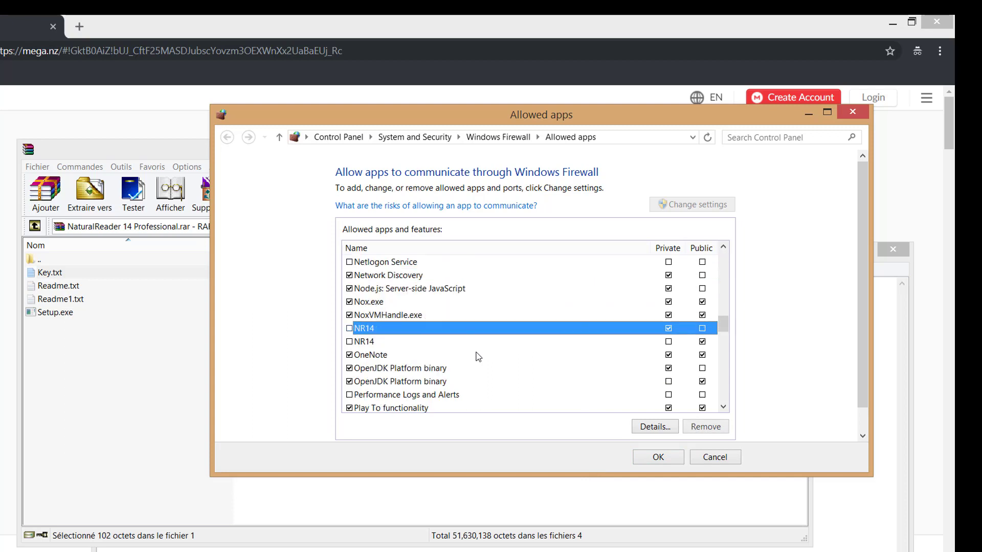
mouse_move(352, 335)
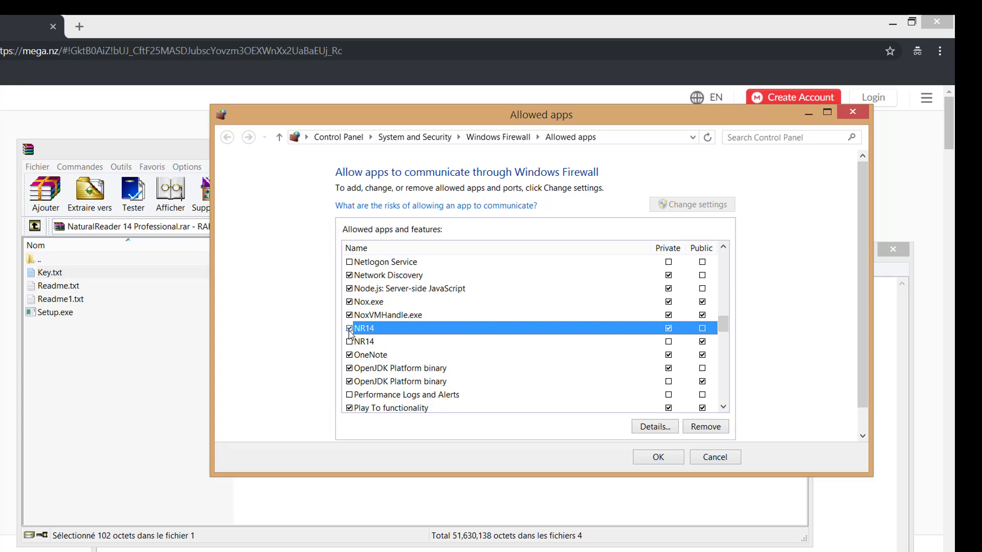
click(350, 328)
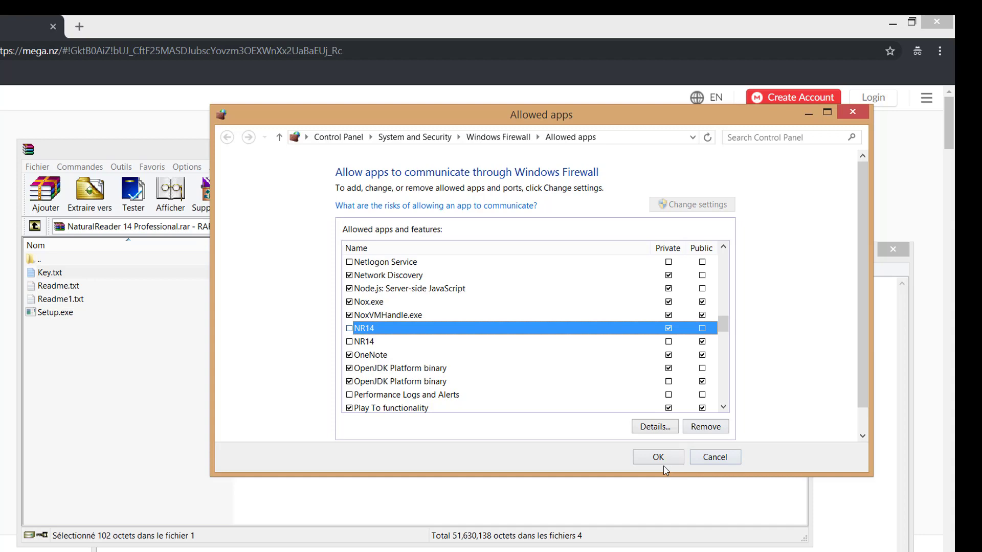
click(657, 457)
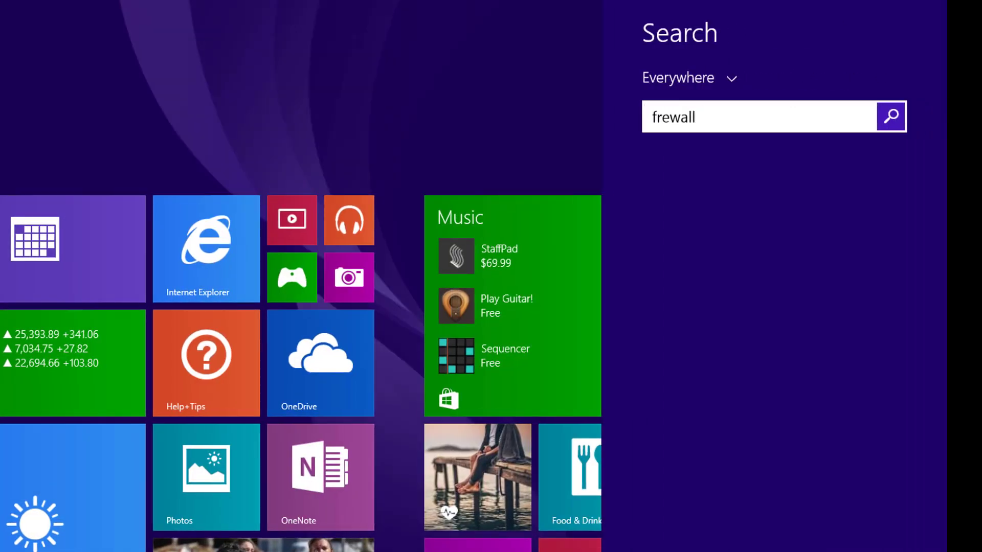
Search 'frewall', launch Windows Firewall and go to its Advanced settings.
text(frewall)
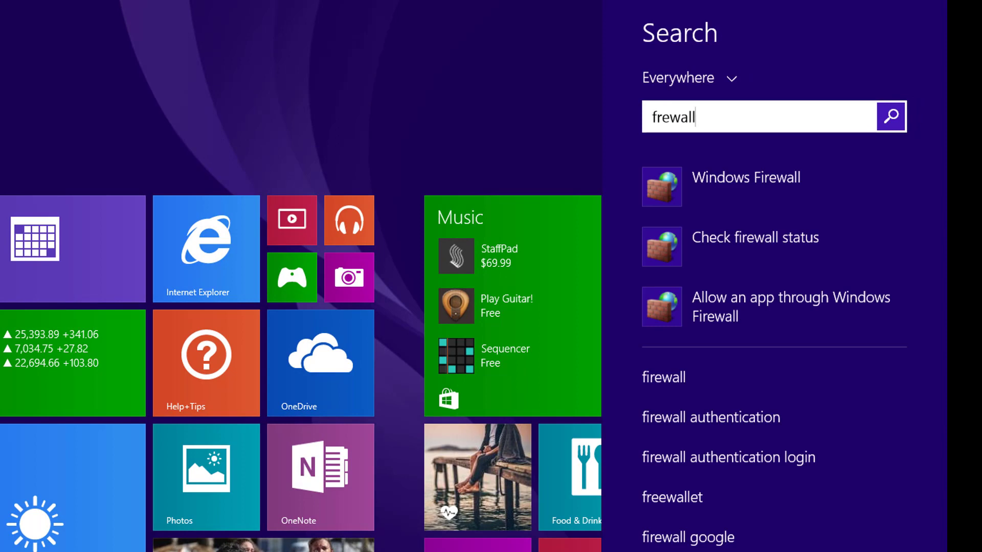
click(746, 176)
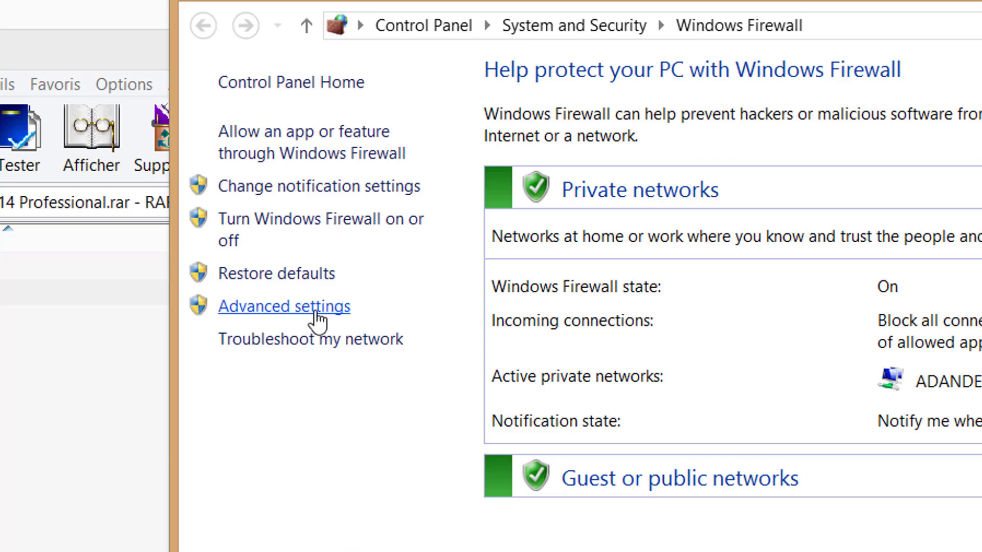
mouse_move(299, 316)
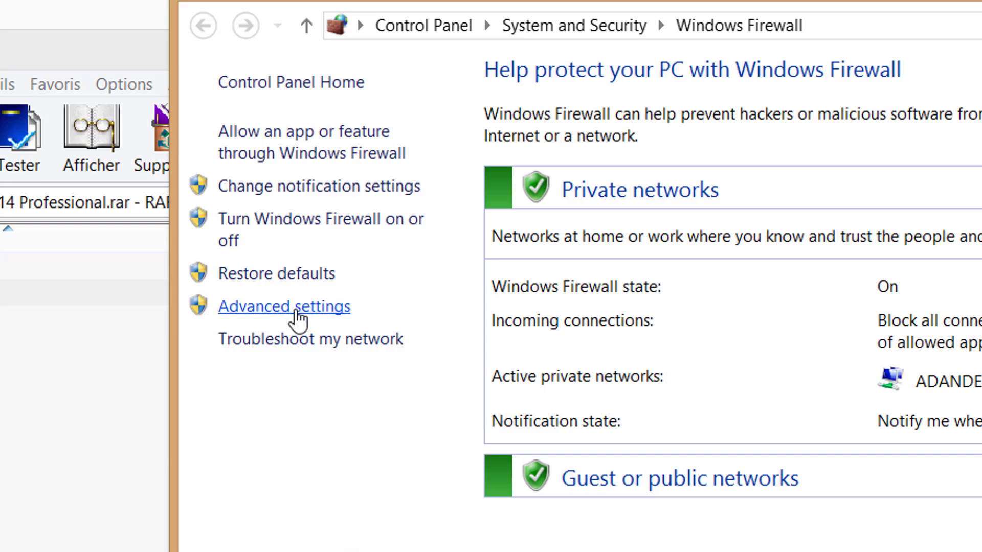
click(283, 305)
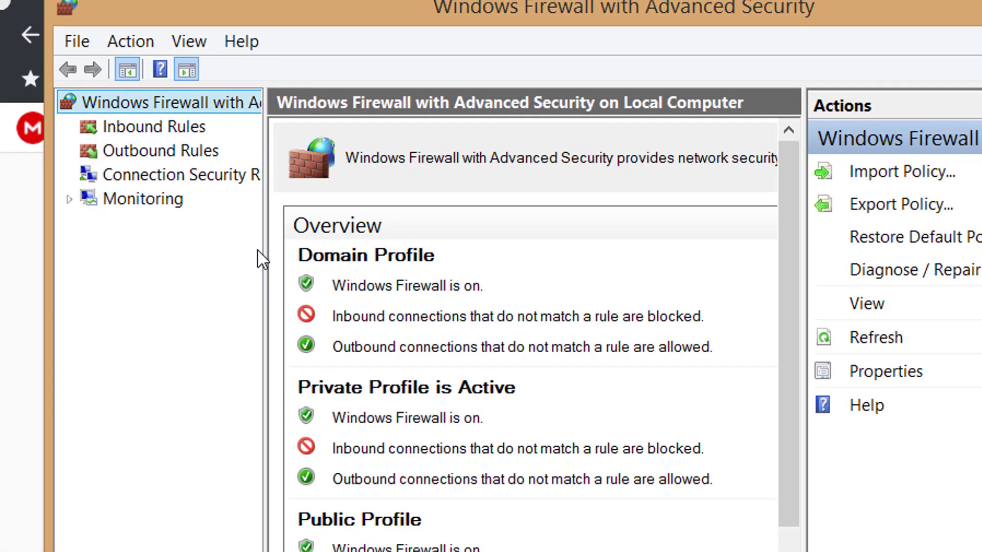
List the inbound rules, select the first NR14 rule and bring up its disable actions.
click(157, 126)
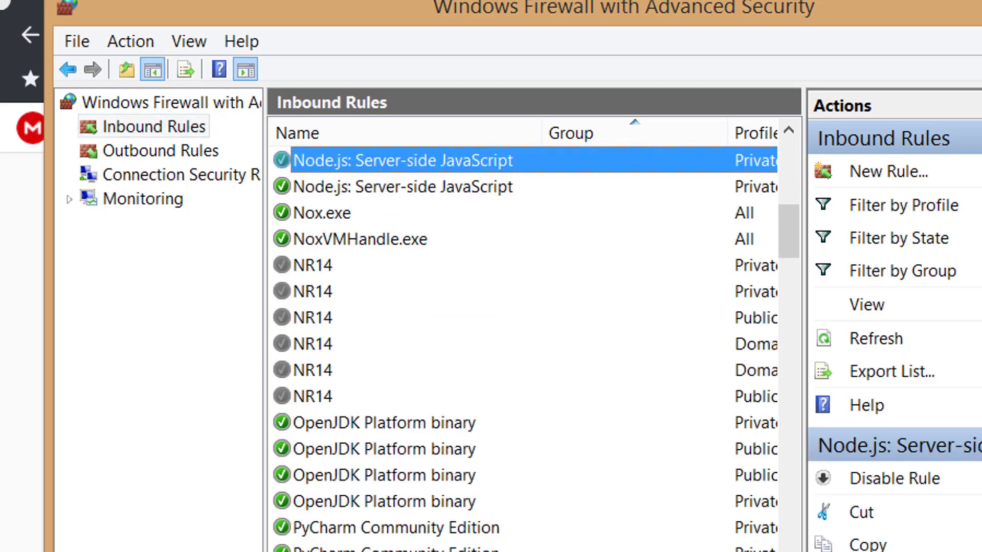
click(314, 264)
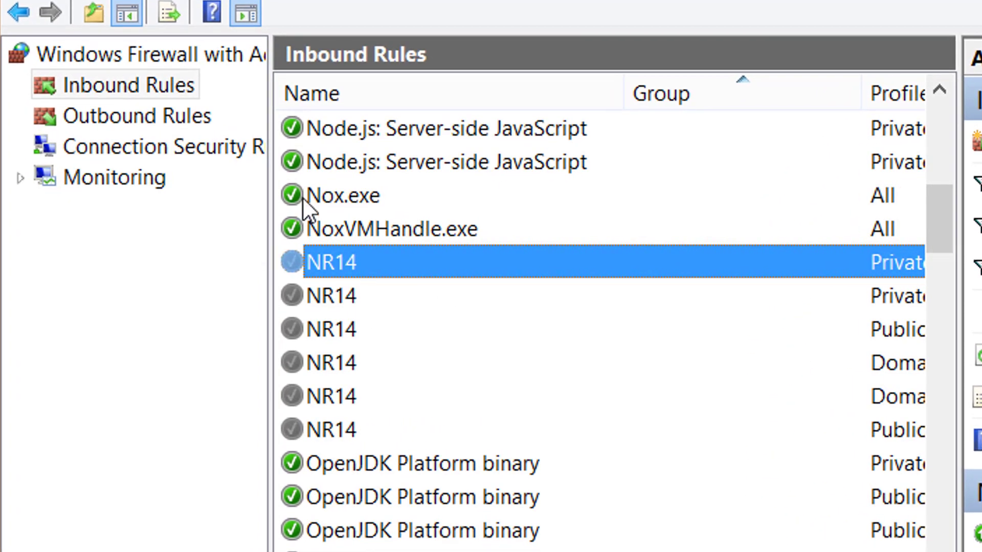
mouse_move(339, 225)
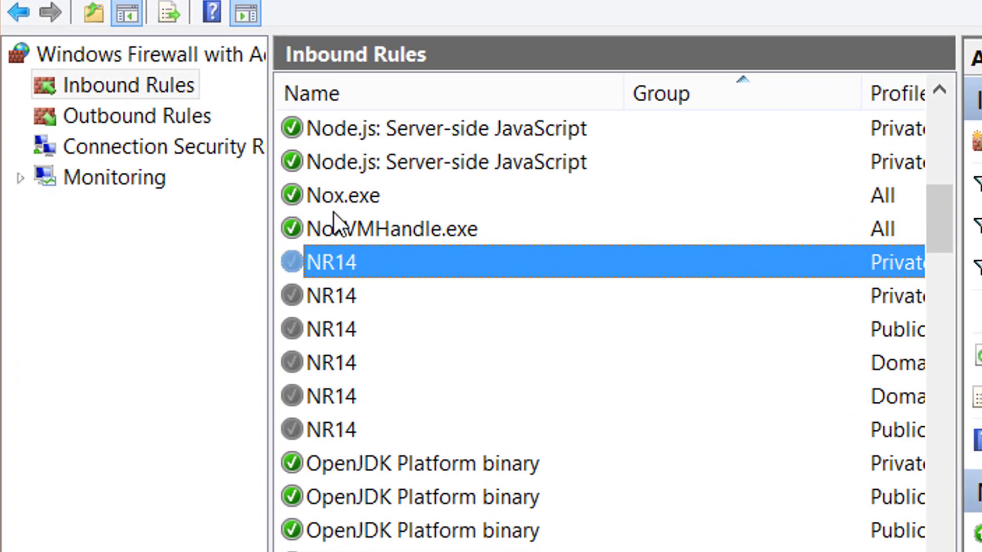
right_click(342, 194)
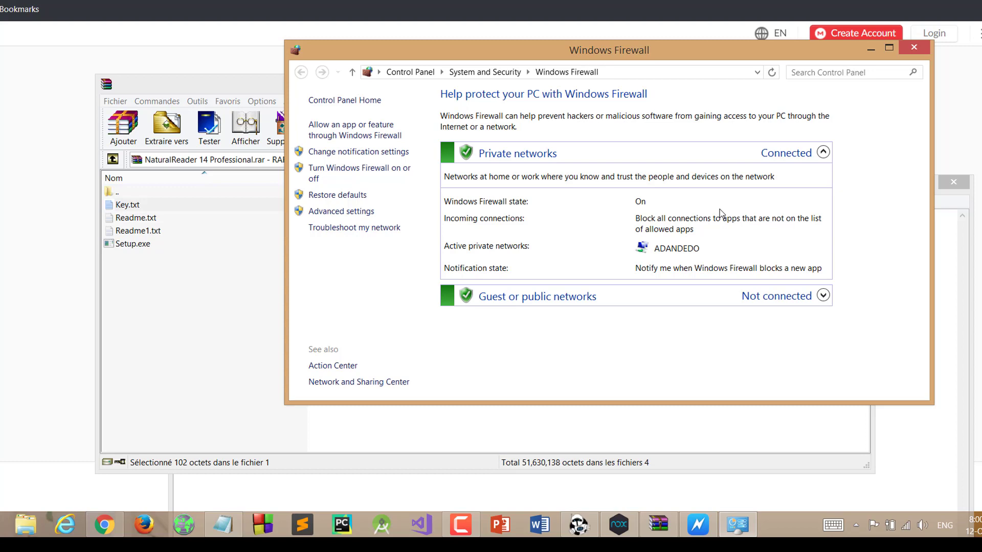
mouse_move(785, 221)
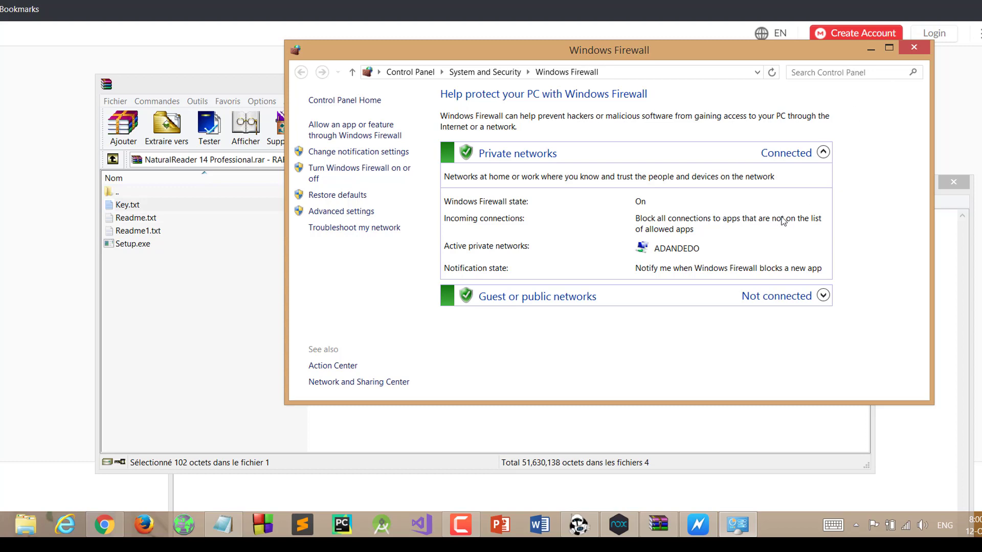